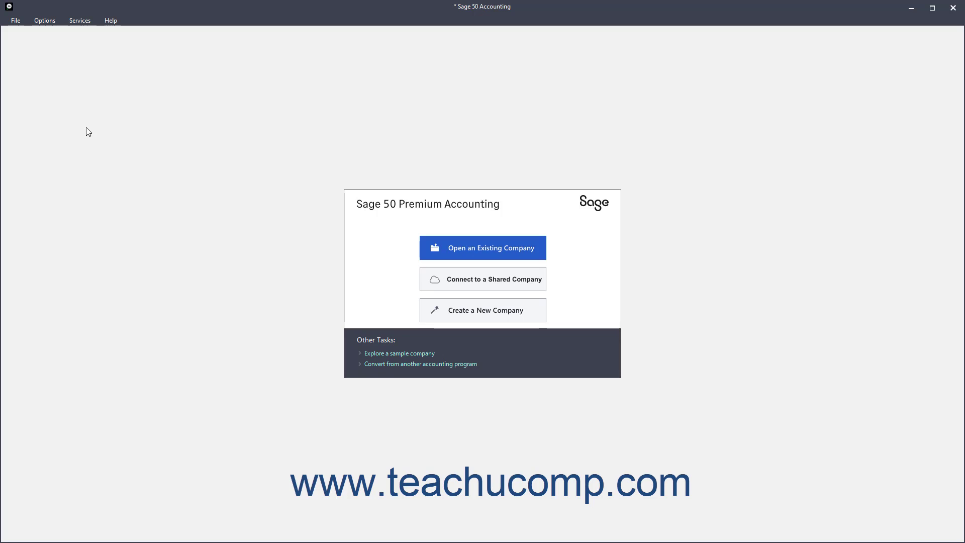
pyautogui.moveTo(21, 30)
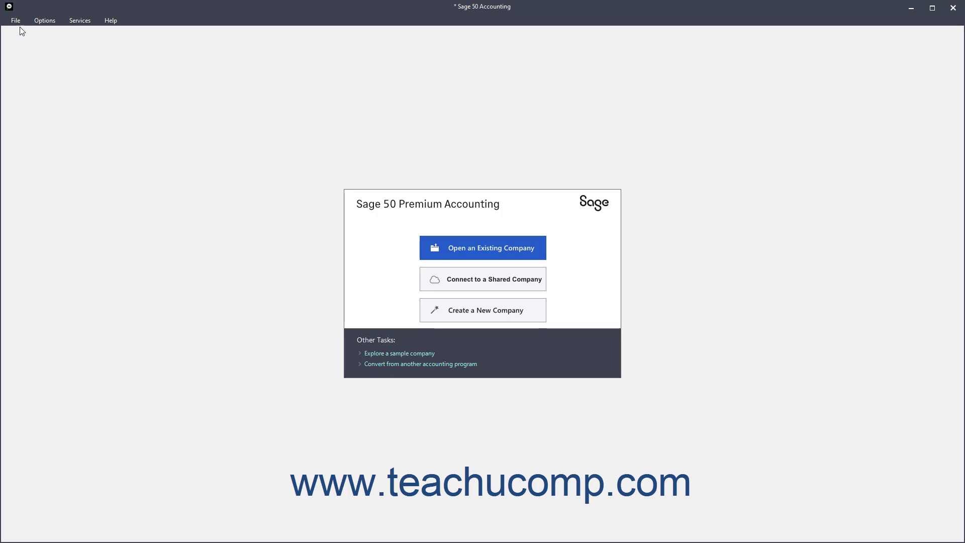
# Choose File > New Company to launch the Create a New Company wizard.
pyautogui.click(15, 20)
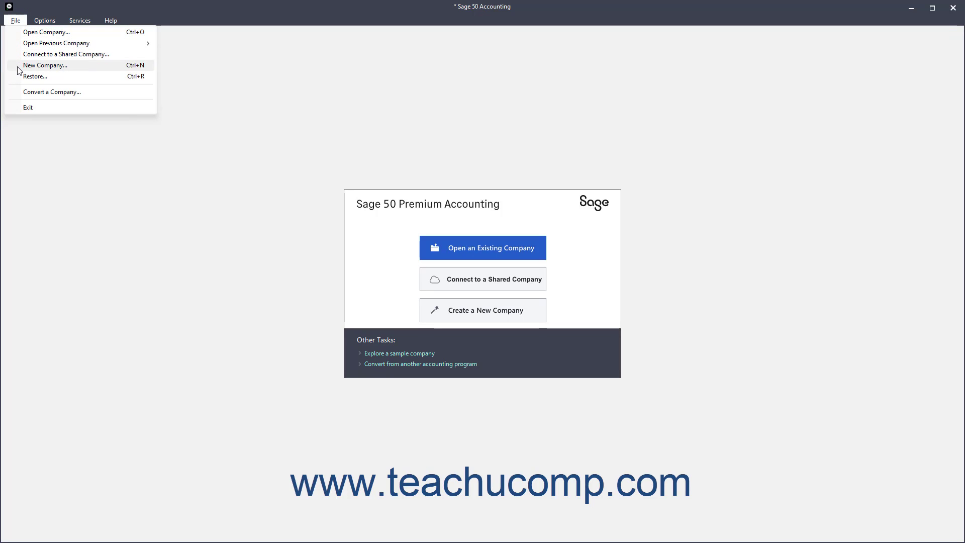
pyautogui.click(45, 66)
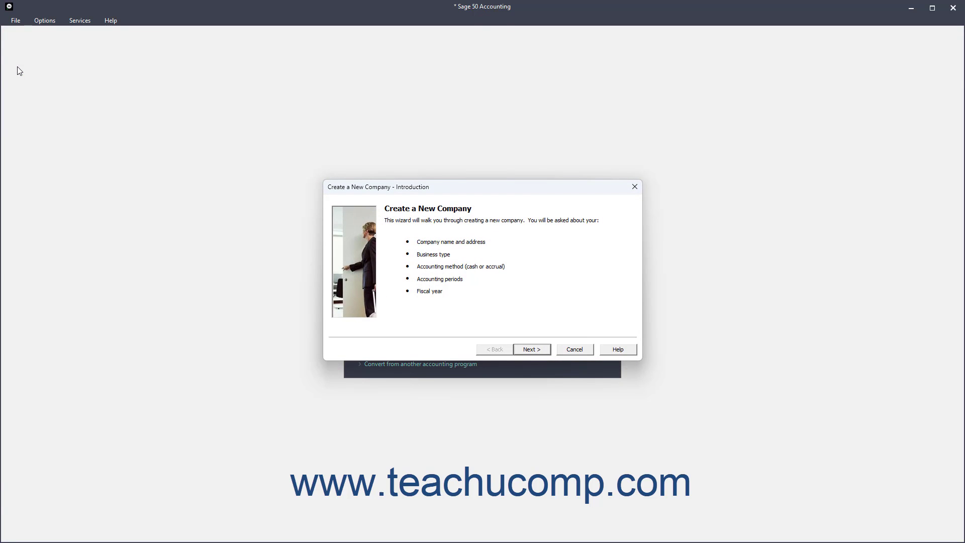
pyautogui.moveTo(389, 202)
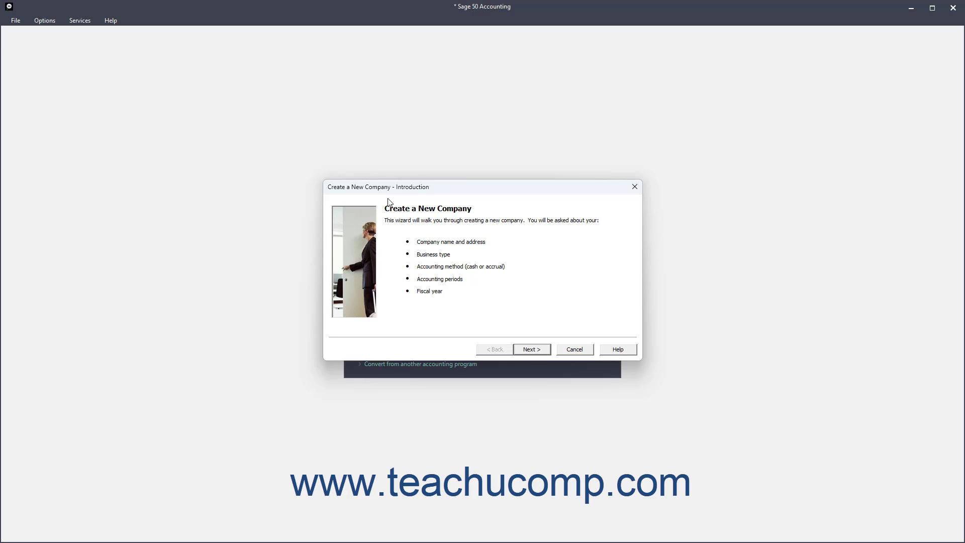
pyautogui.moveTo(530, 356)
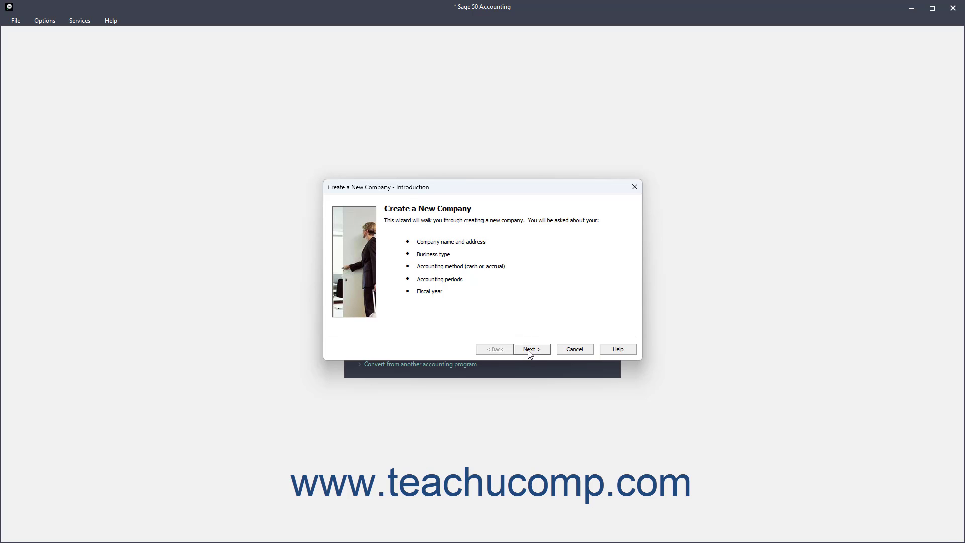
# Move from the wizard introduction to the Company Information page, briefly going back once.
pyautogui.click(531, 349)
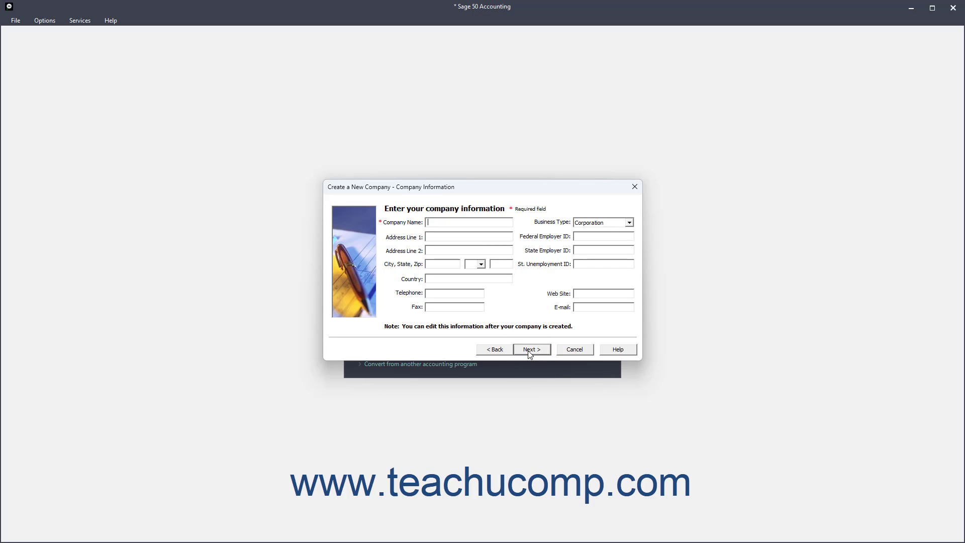
pyautogui.click(493, 349)
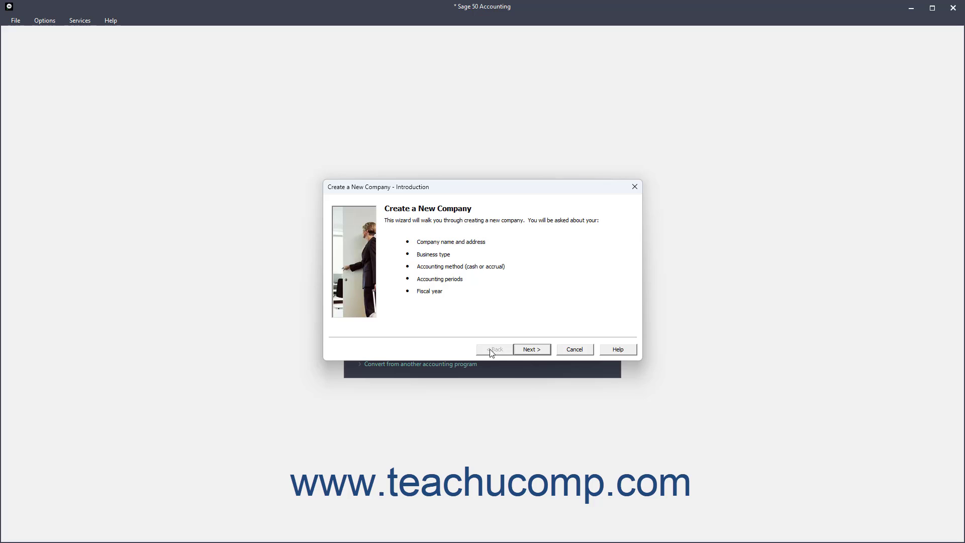
pyautogui.click(531, 349)
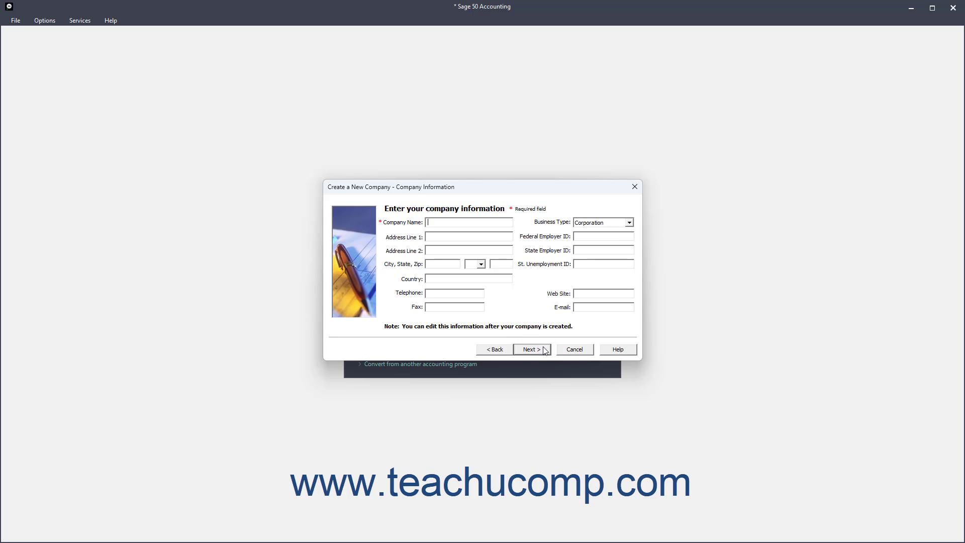
pyautogui.moveTo(606, 354)
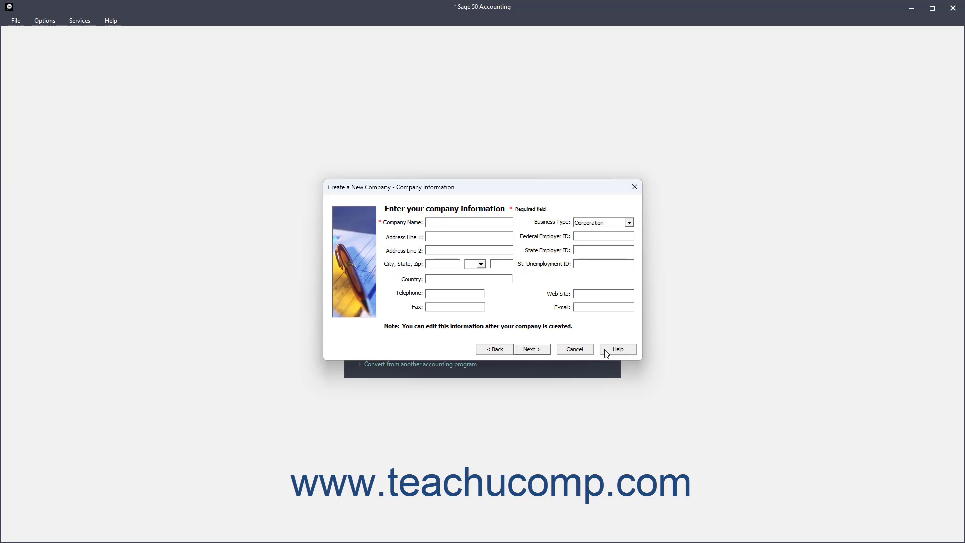
pyautogui.click(617, 349)
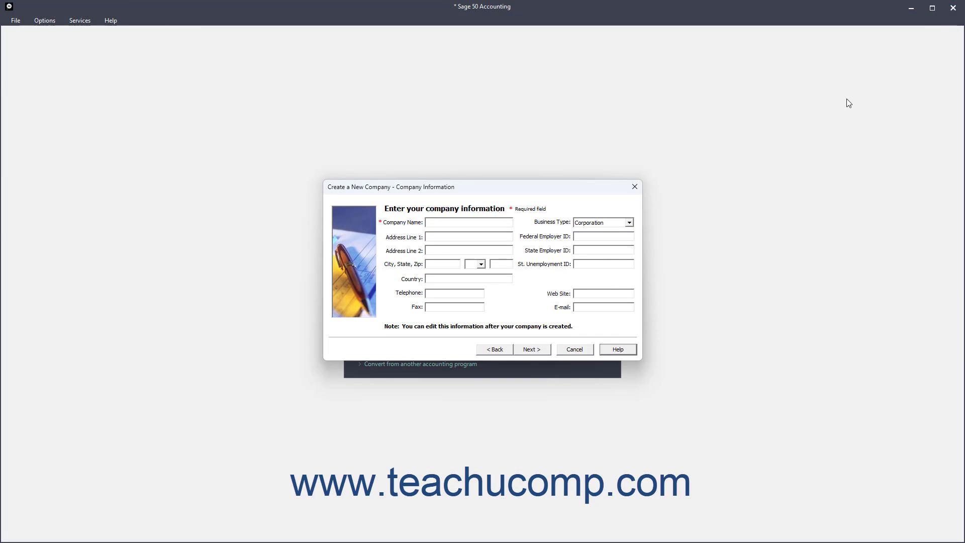
pyautogui.moveTo(593, 293)
pyautogui.write('Sample Sporting Goods')
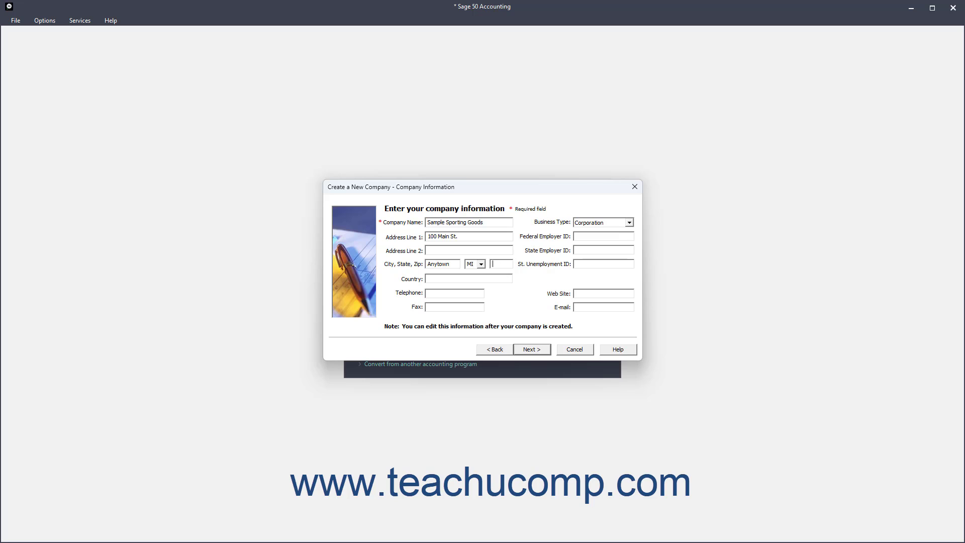
# Enter zip 48000, Sole Proprietorship business type and employer IDs 38- and 14-123456, then continue.
pyautogui.write('48000')
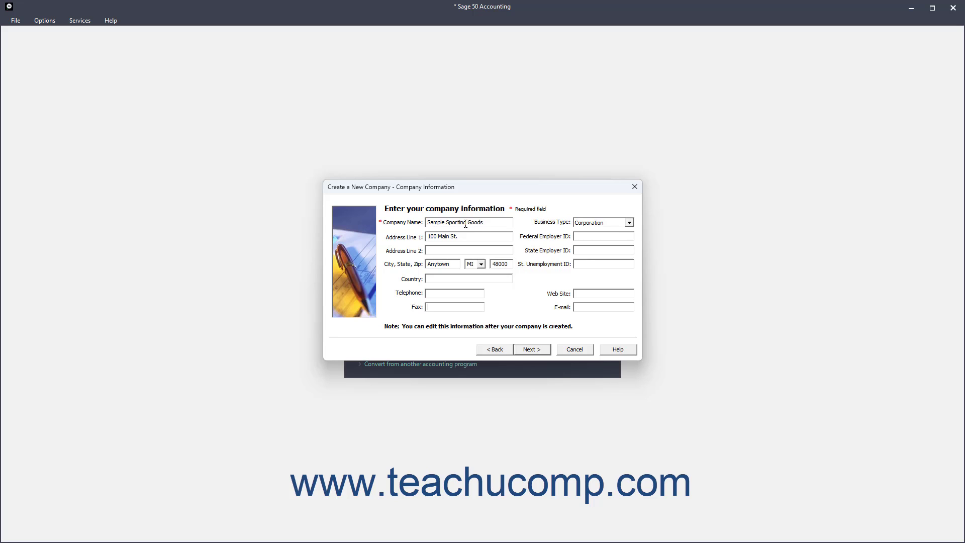
pyautogui.click(628, 222)
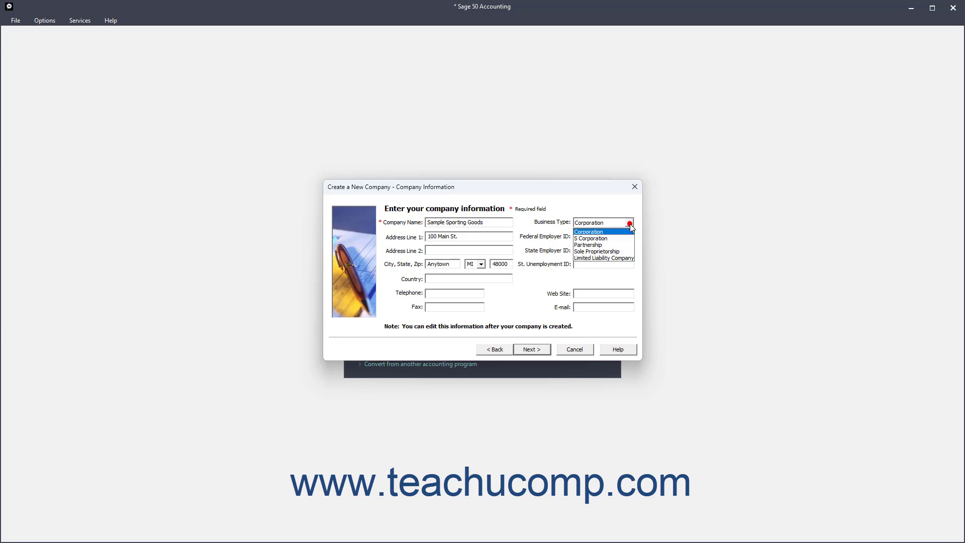
pyautogui.click(595, 251)
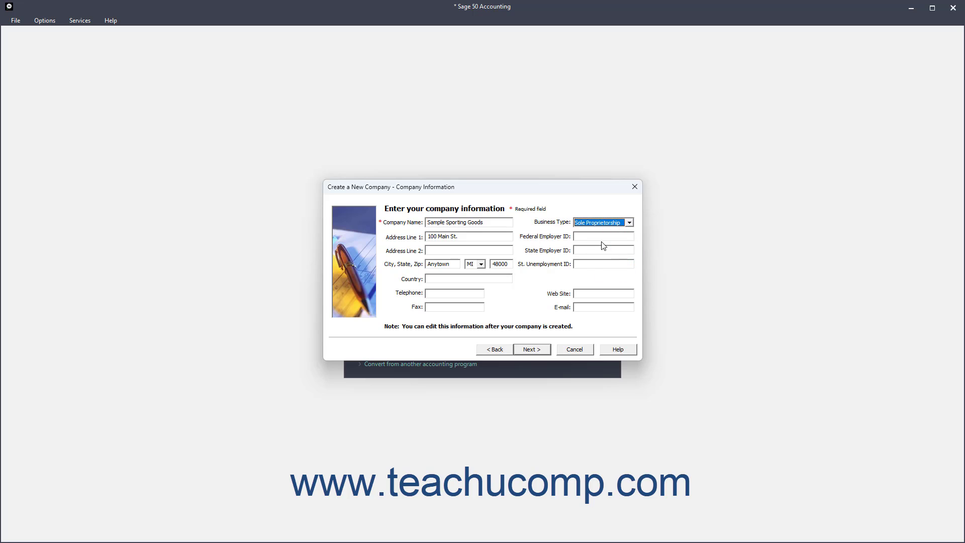
pyautogui.write('38-')
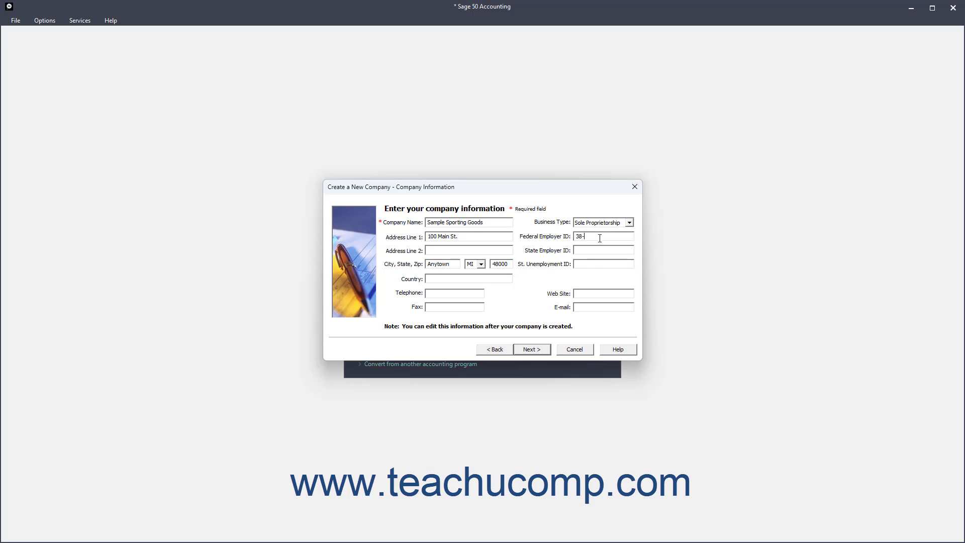
pyautogui.write('14-123456')
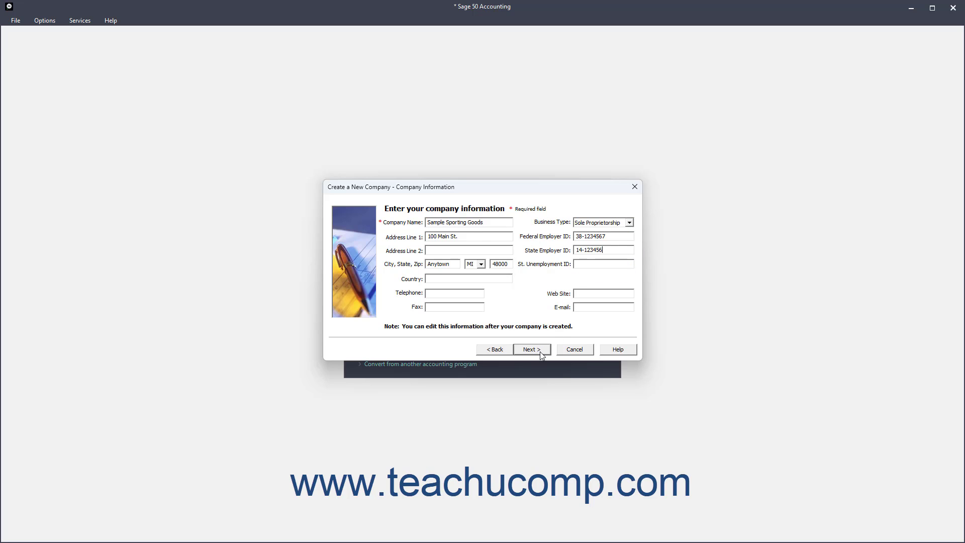
pyautogui.click(530, 349)
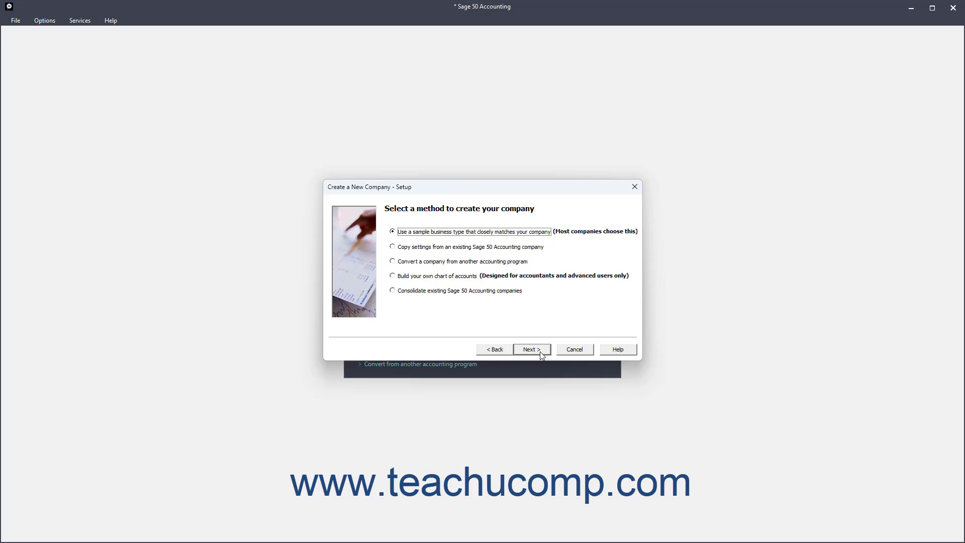
pyautogui.moveTo(516, 303)
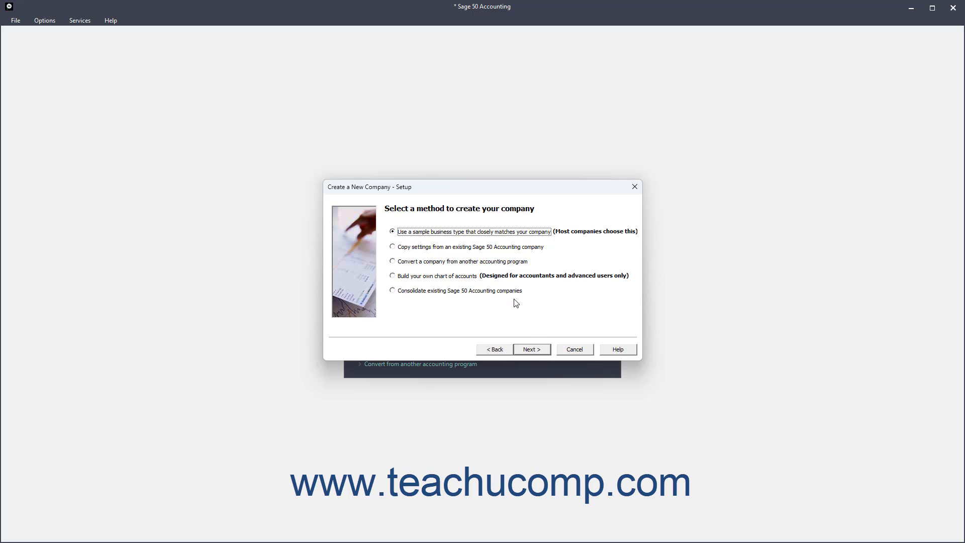
# After trying the other setup options, select 'Use a sample business type' and continue.
pyautogui.click(392, 247)
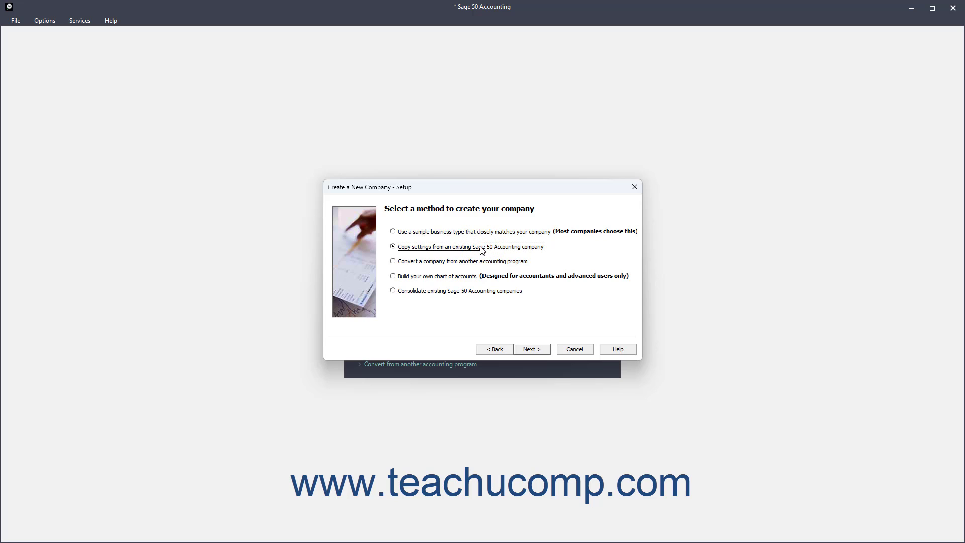
pyautogui.moveTo(480, 265)
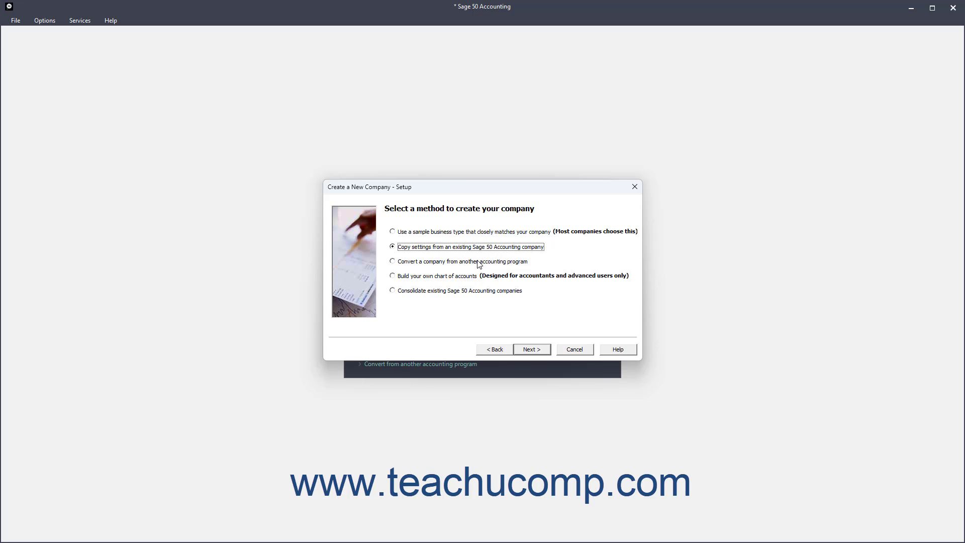
pyautogui.click(392, 261)
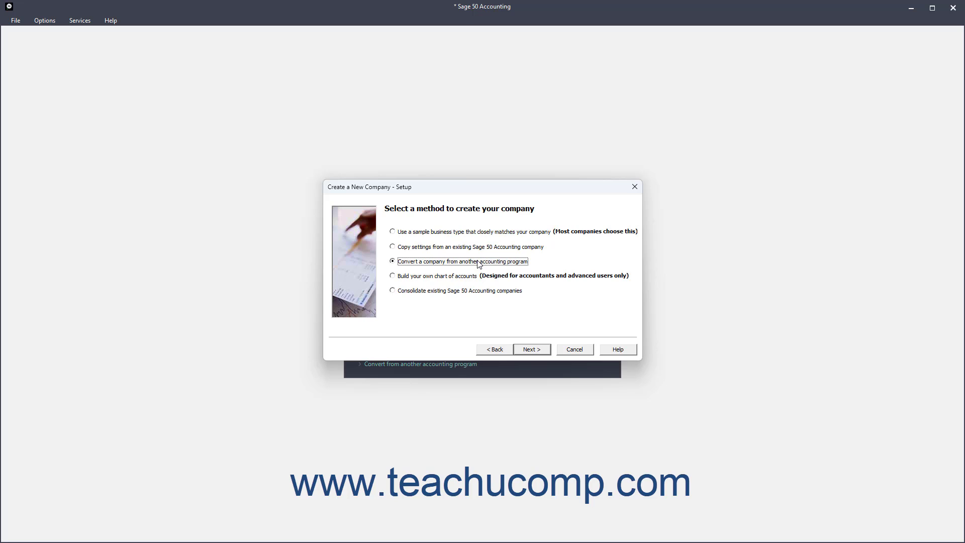
pyautogui.click(392, 276)
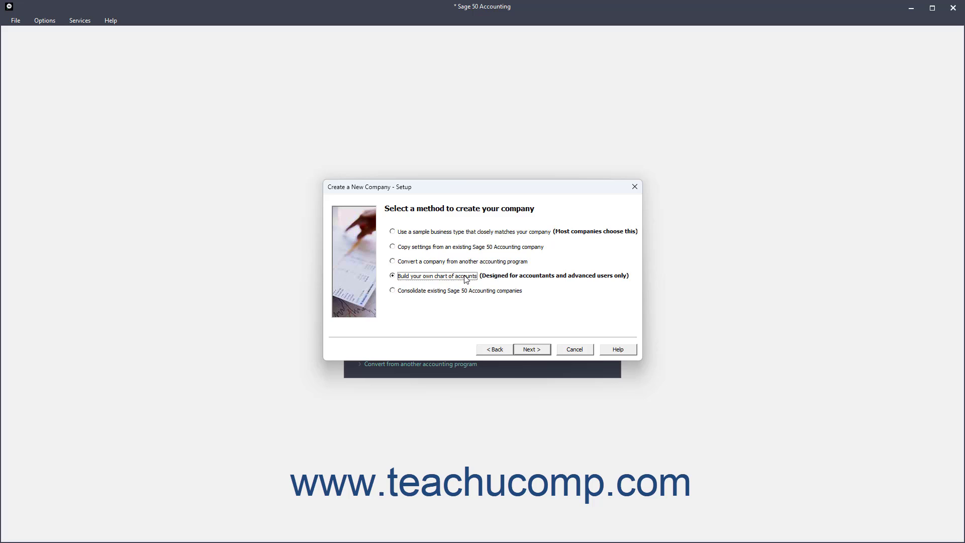
pyautogui.moveTo(470, 241)
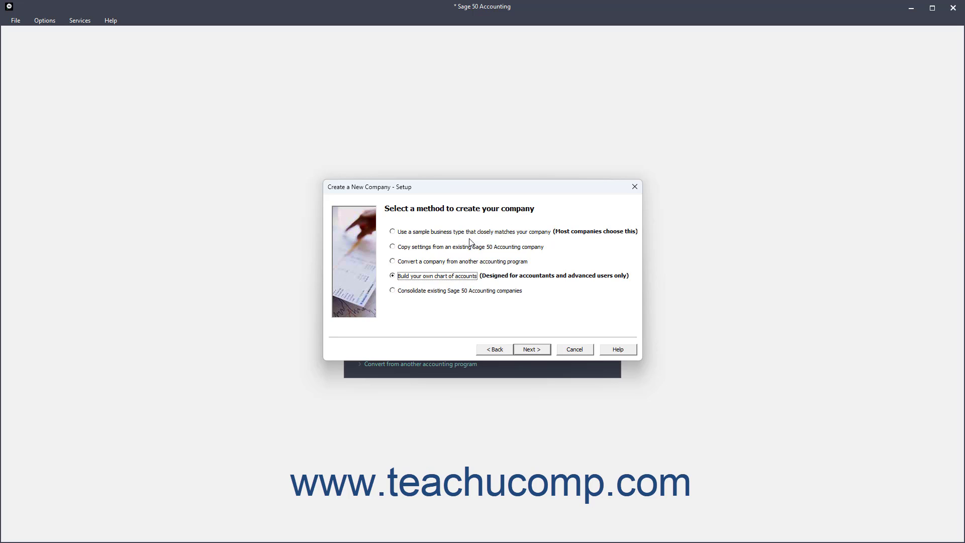
pyautogui.click(393, 231)
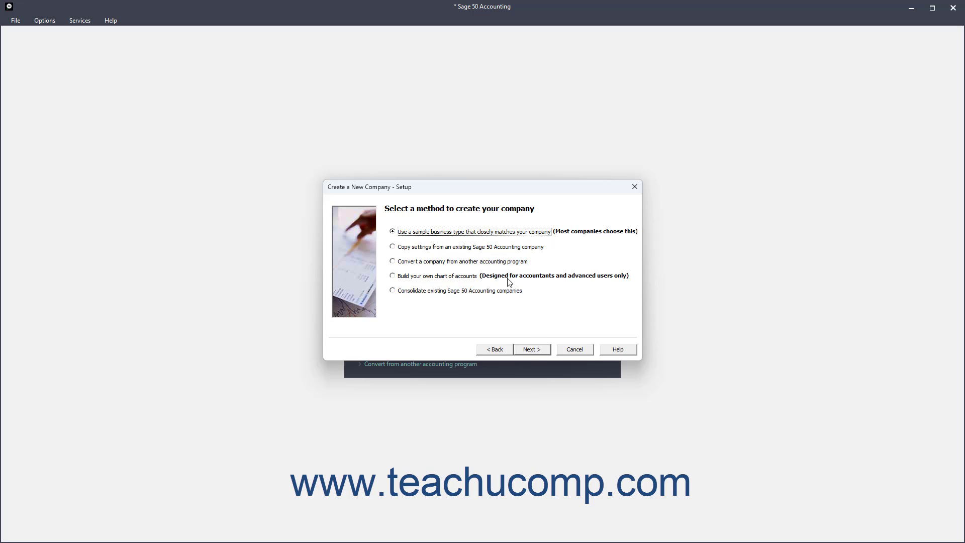
pyautogui.click(531, 349)
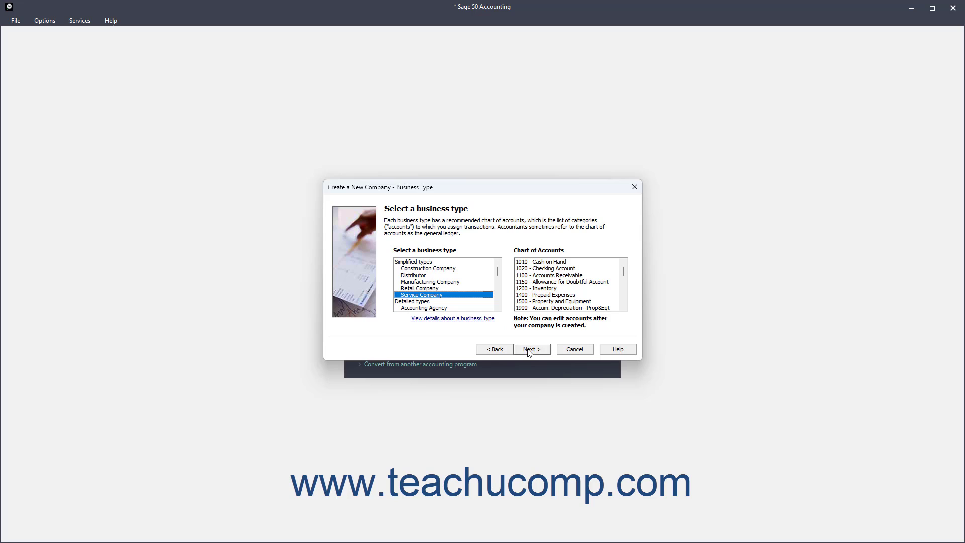
pyautogui.moveTo(487, 293)
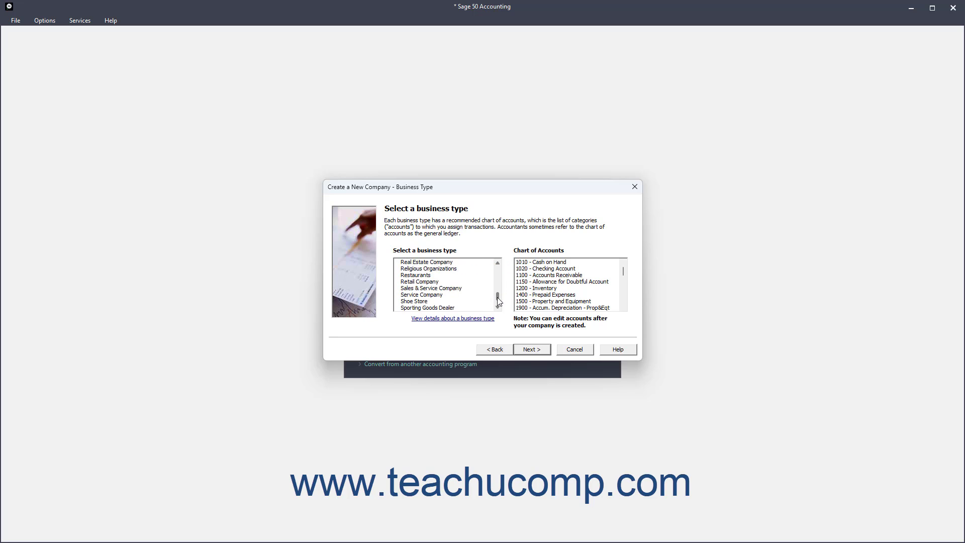
# Select Sales & Service Company as the business type and continue.
pyautogui.click(431, 288)
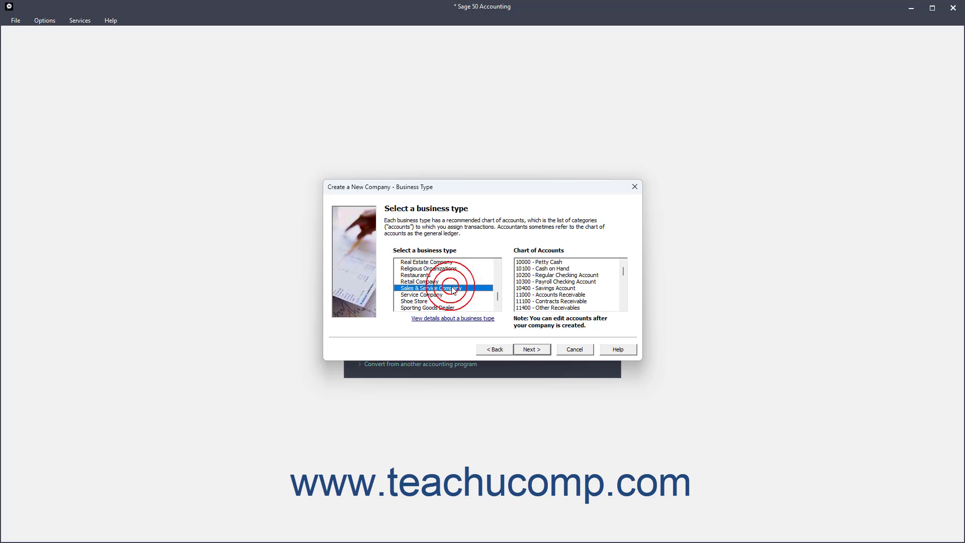
pyautogui.click(531, 348)
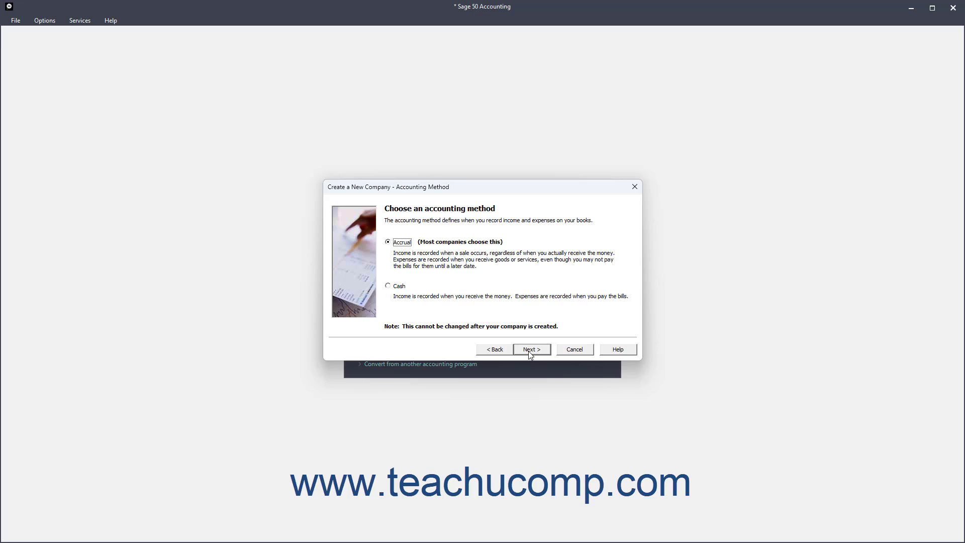
# Keep Accrual accounting selected and continue to the posting method page.
pyautogui.click(531, 348)
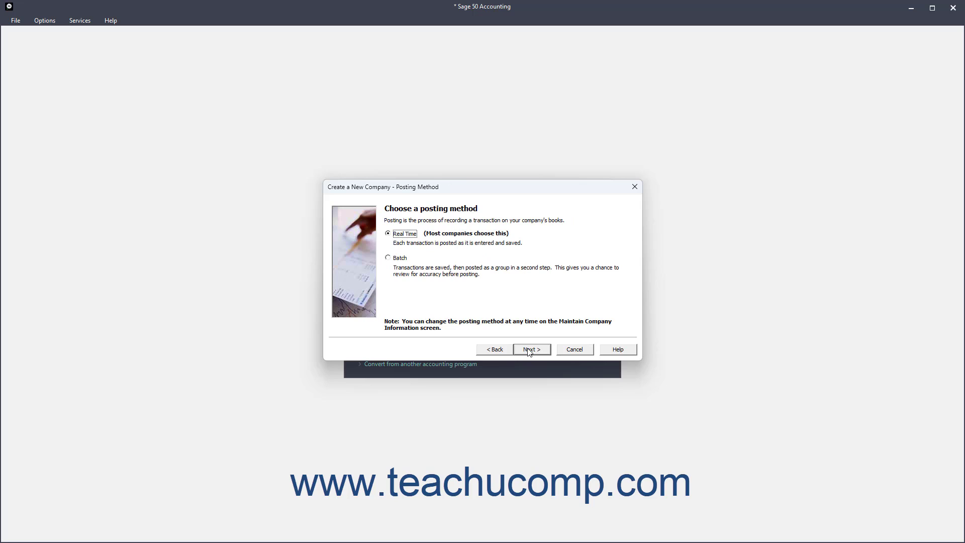
pyautogui.moveTo(483, 305)
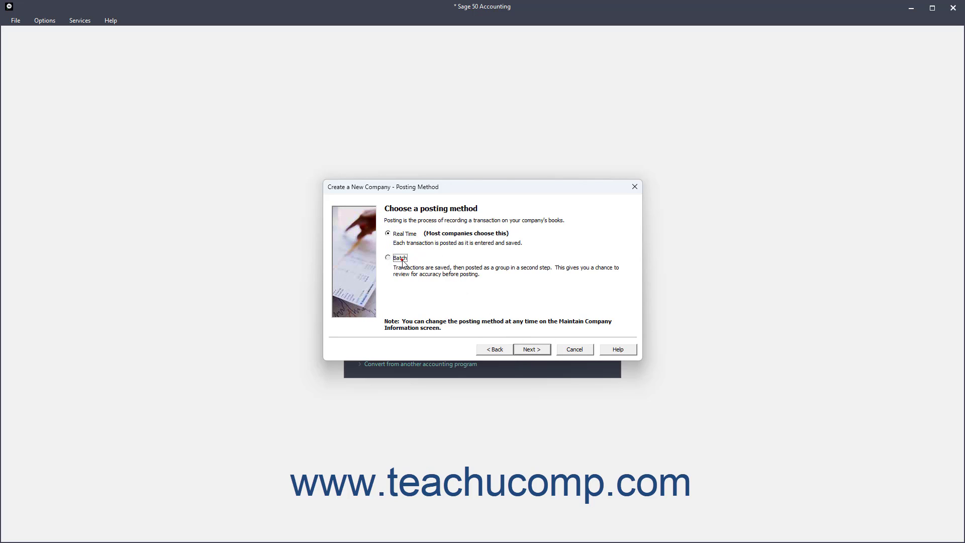
# Try Batch, switch back to Real Time posting, and continue to accounting periods.
pyautogui.click(389, 257)
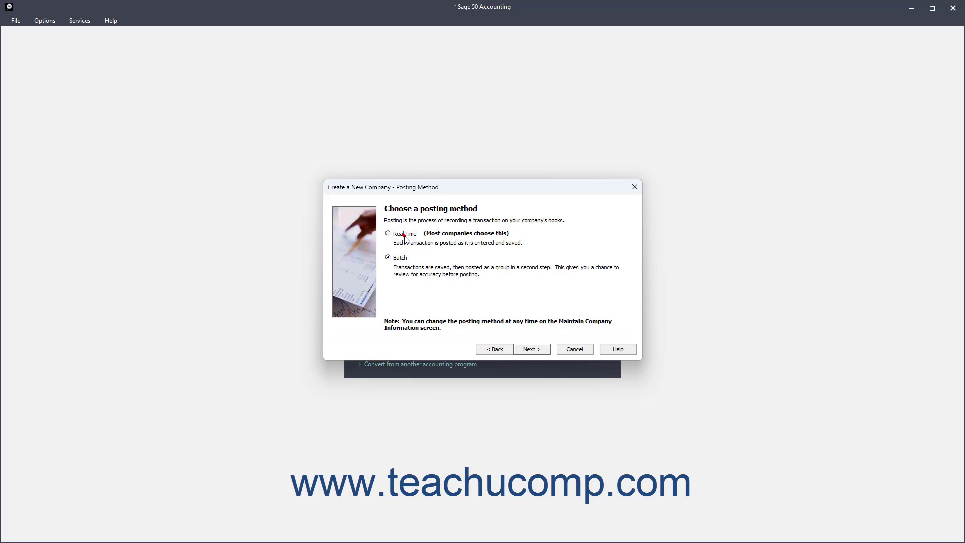
pyautogui.click(388, 234)
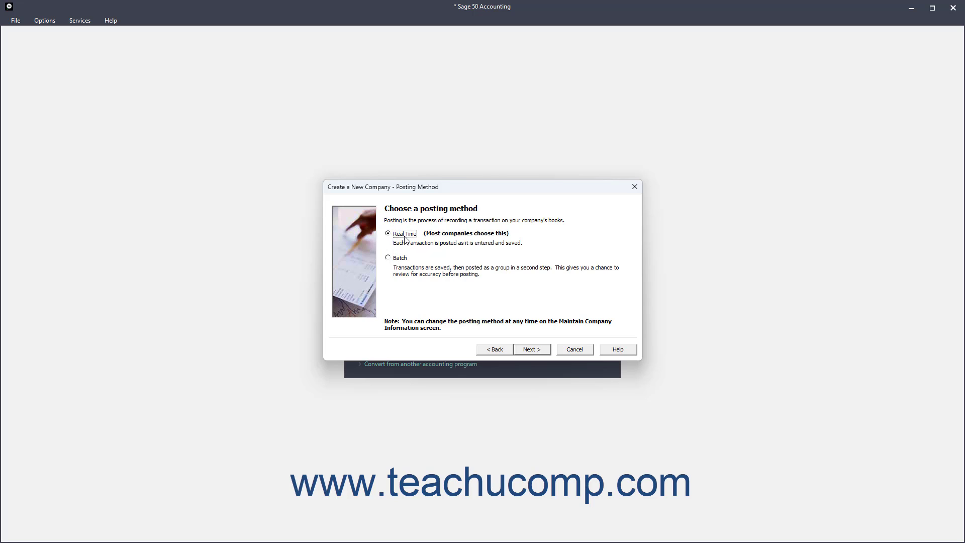
pyautogui.click(530, 349)
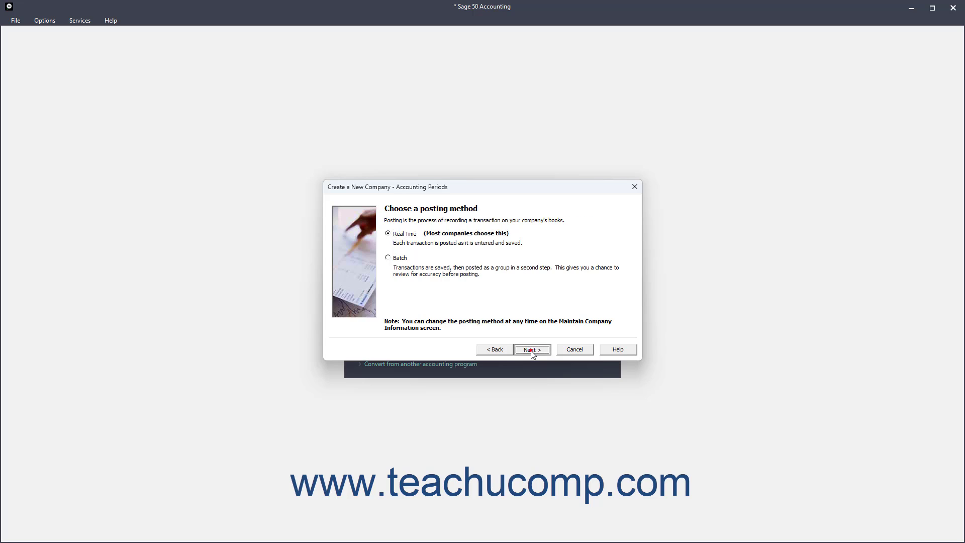
pyautogui.click(532, 349)
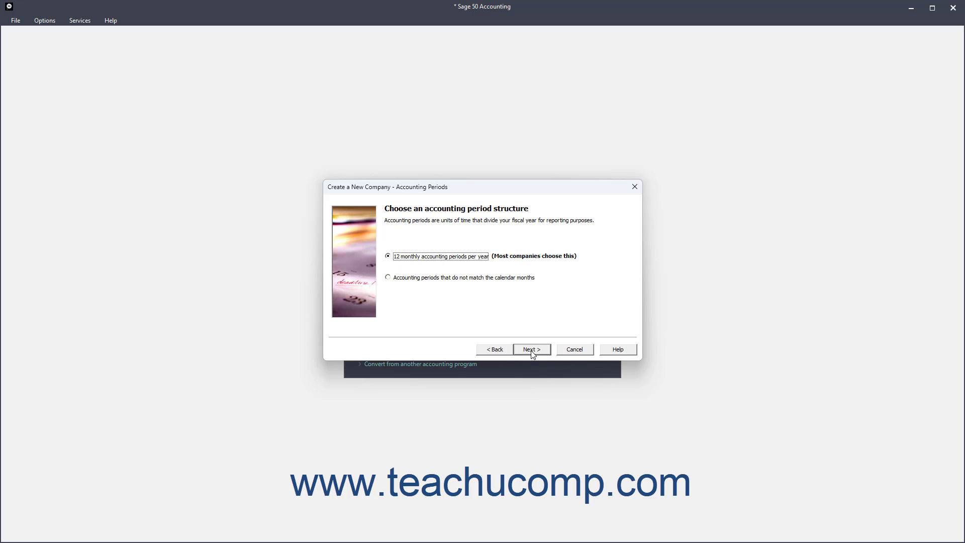
pyautogui.moveTo(493, 320)
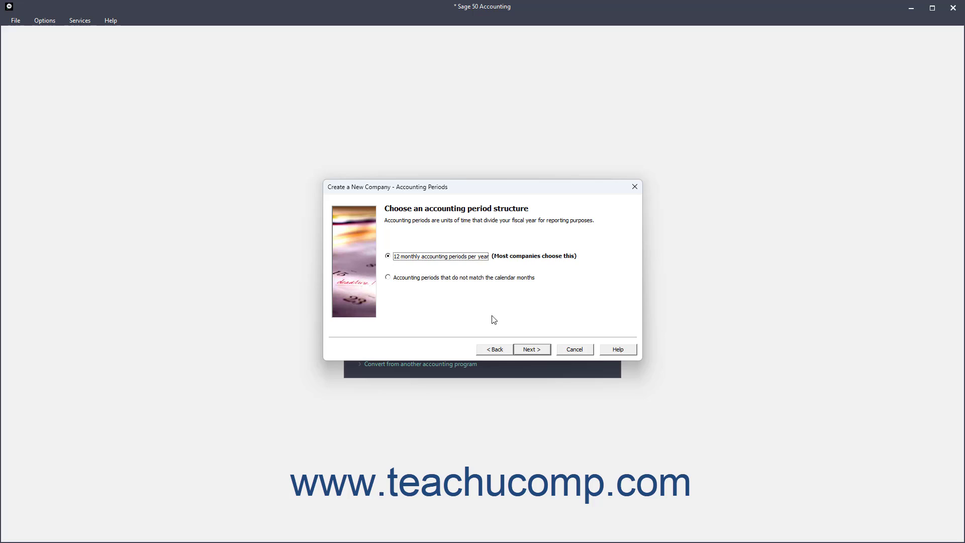
# Try non-calendar periods, return to 12 monthly periods per year, and continue.
pyautogui.click(387, 277)
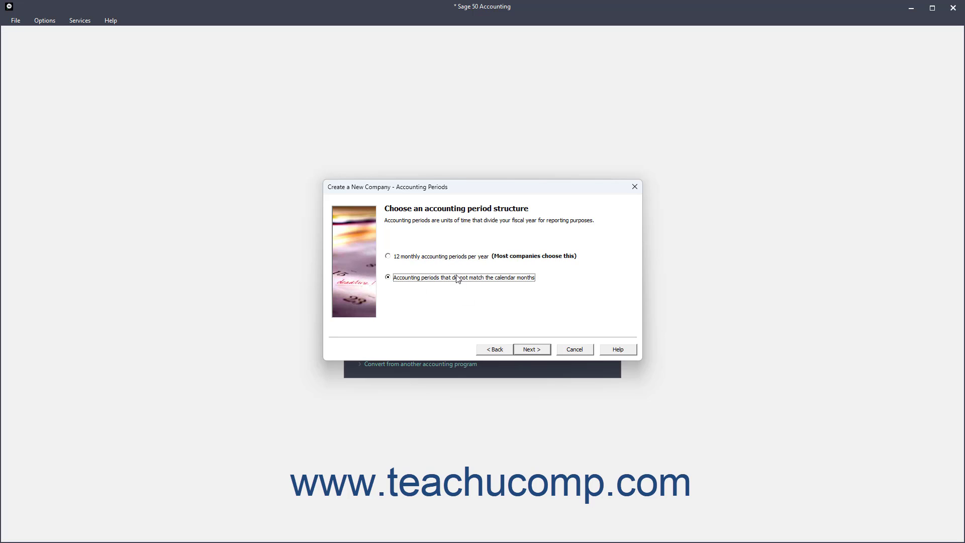
pyautogui.click(388, 256)
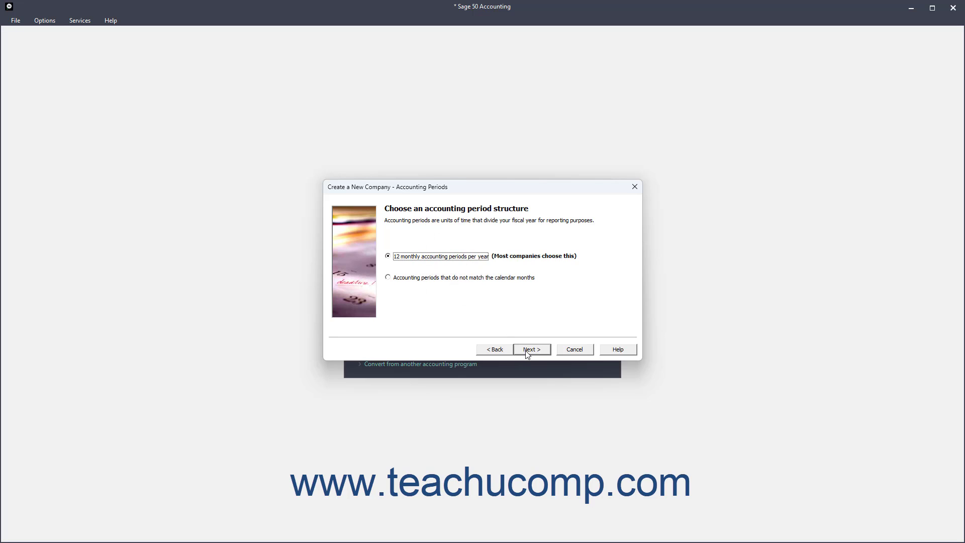
pyautogui.click(531, 349)
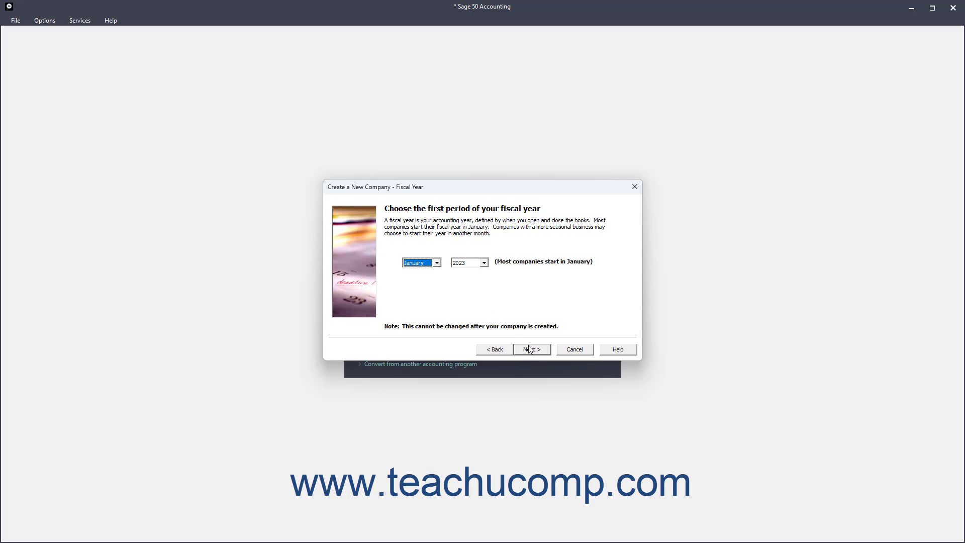
# Accept the January 2023 fiscal start, finish the wizard, and log into Sample Sporting Goods.
pyautogui.click(531, 349)
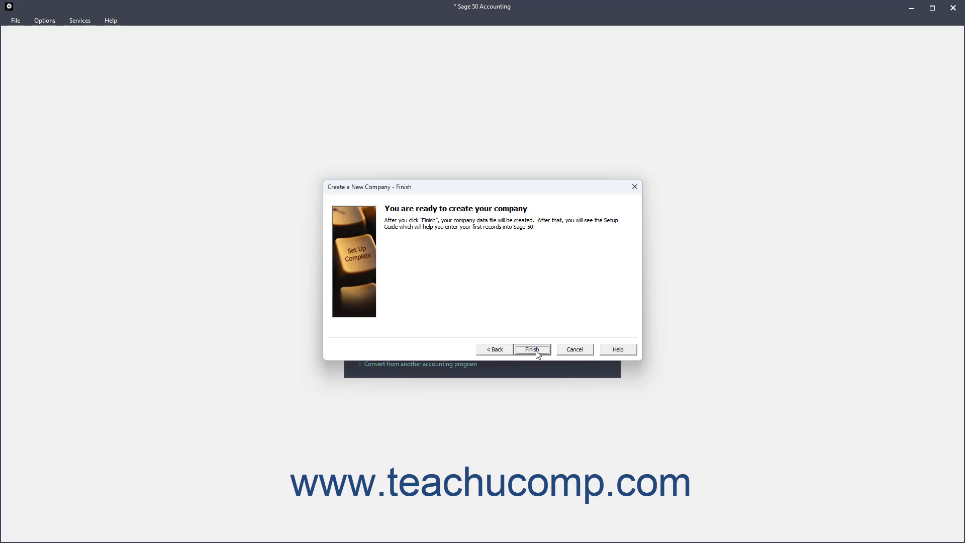
pyautogui.click(531, 348)
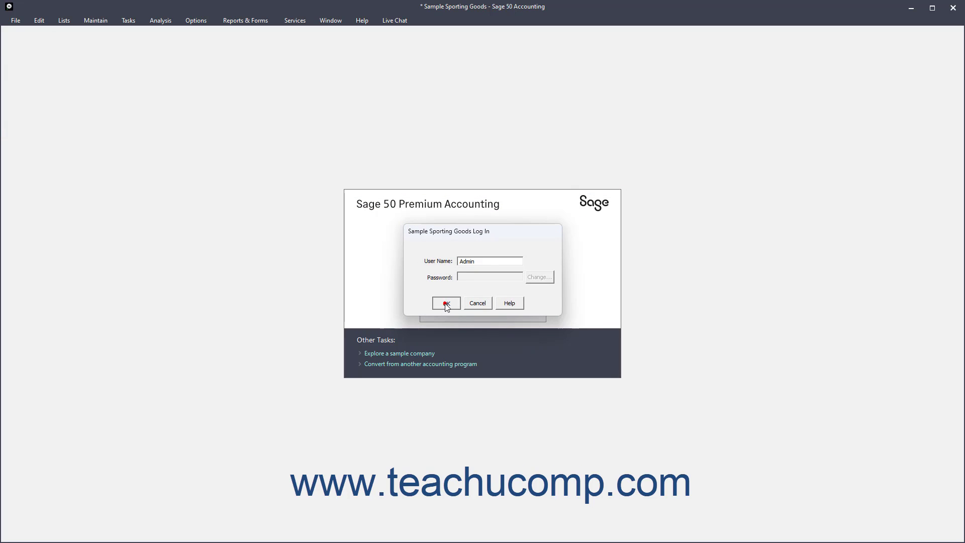
pyautogui.click(446, 303)
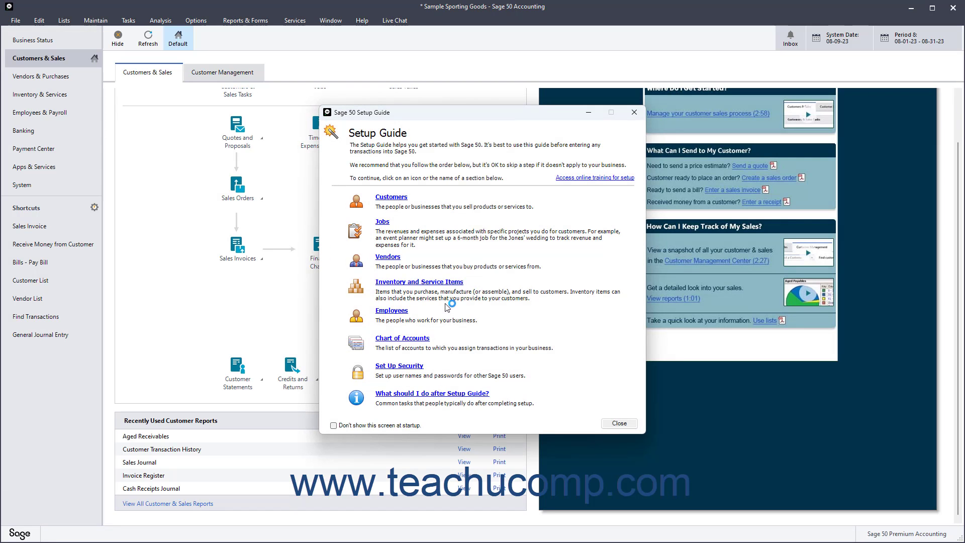
pyautogui.moveTo(346, 417)
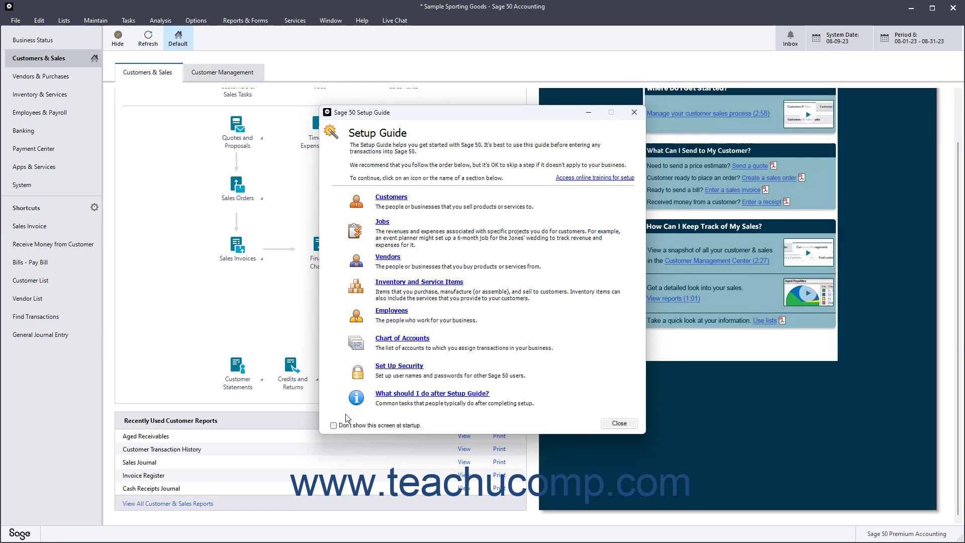
# Check 'Don't show this screen at startup', close the Setup Guide, and confirm the message.
pyautogui.click(334, 426)
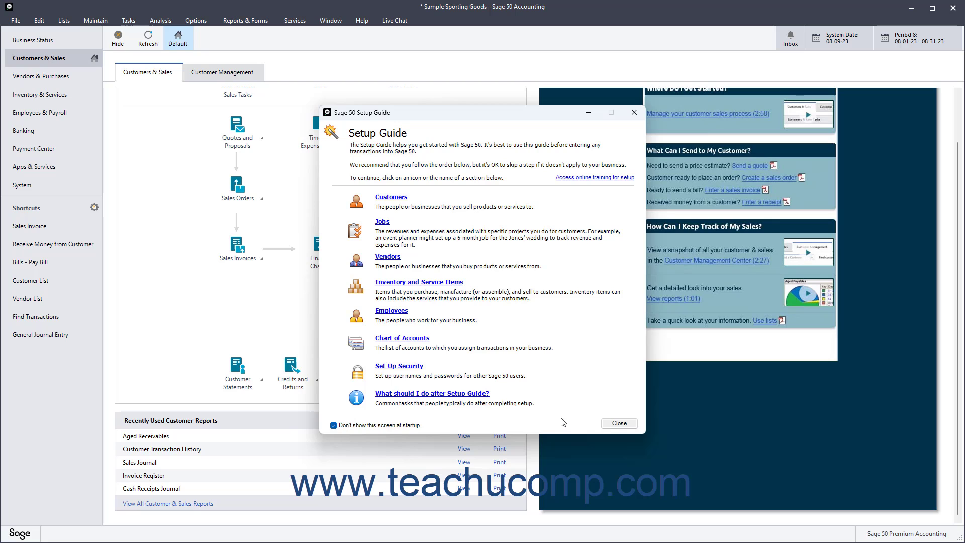
pyautogui.click(618, 423)
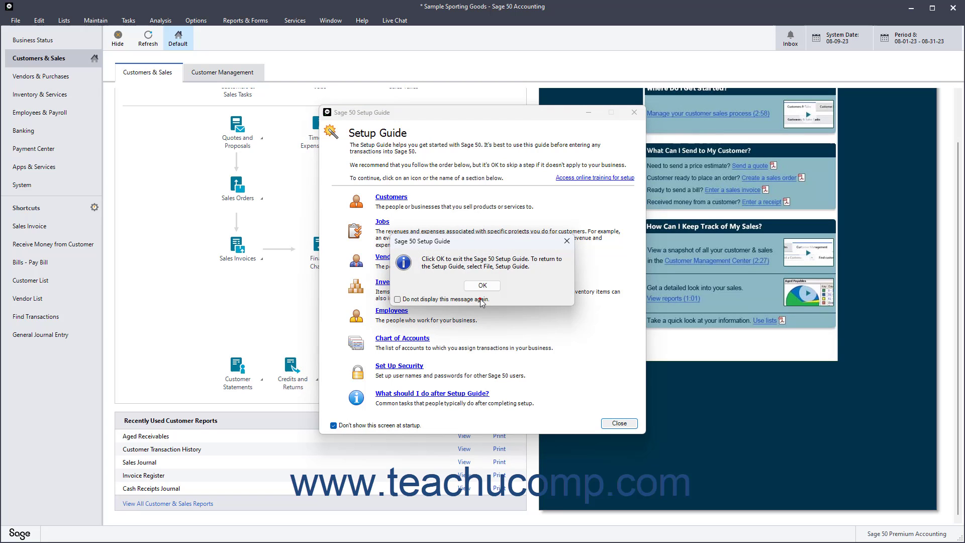
pyautogui.click(482, 285)
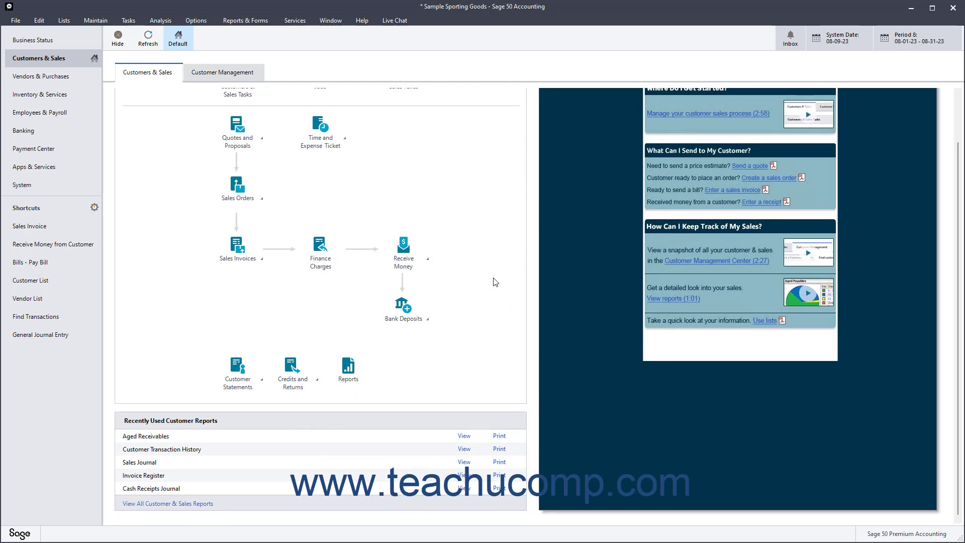